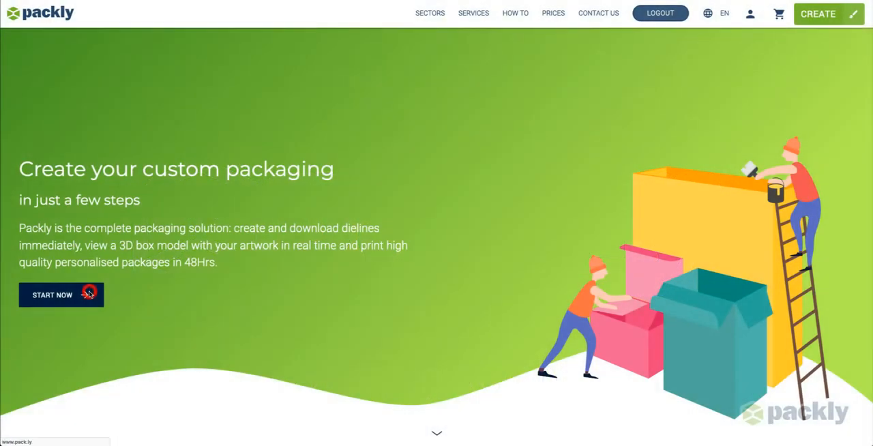
# Step: Start creating custom packaging from the Packly homepage to reach the box catalogue
pyautogui.click(53, 294)
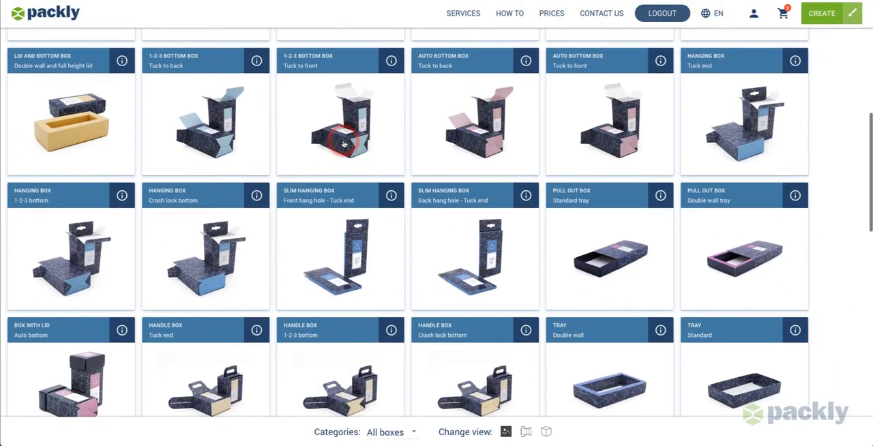
# Step: Choose the 1-2-3 Bottom Box – Tuck to front style, 61×61×90 mm
pyautogui.click(340, 124)
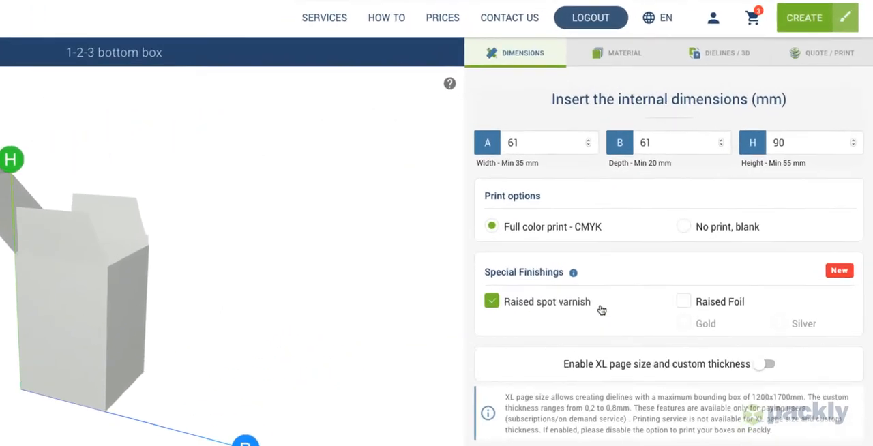
# Step: Add a gold raised foil finishing and bring up the 3D sharing-link form
pyautogui.click(683, 302)
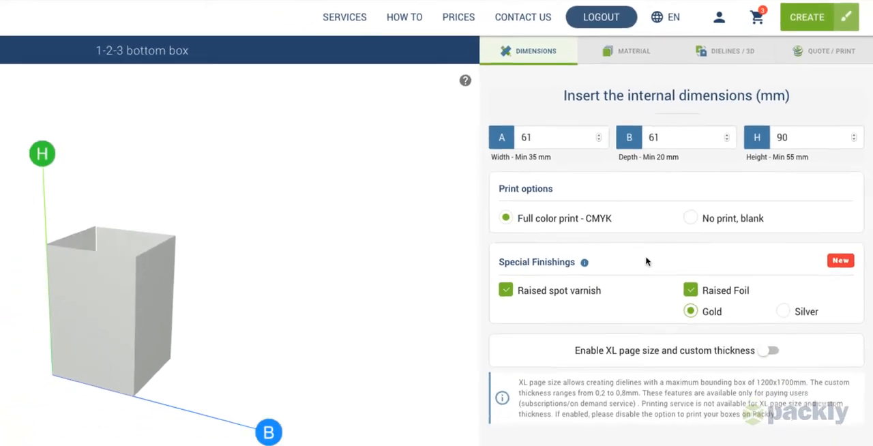
pyautogui.click(725, 51)
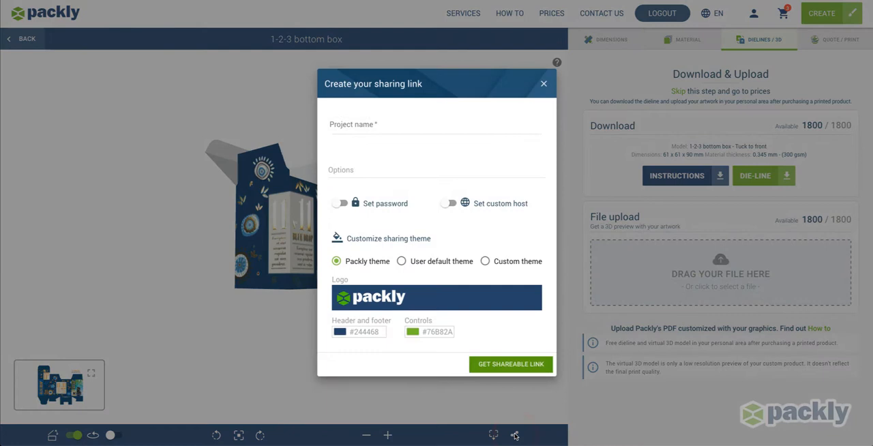
# Step: Name the share link 'Blue Drop' on custom host 3d.link, then quote 25 boxes
pyautogui.write('Blue D')
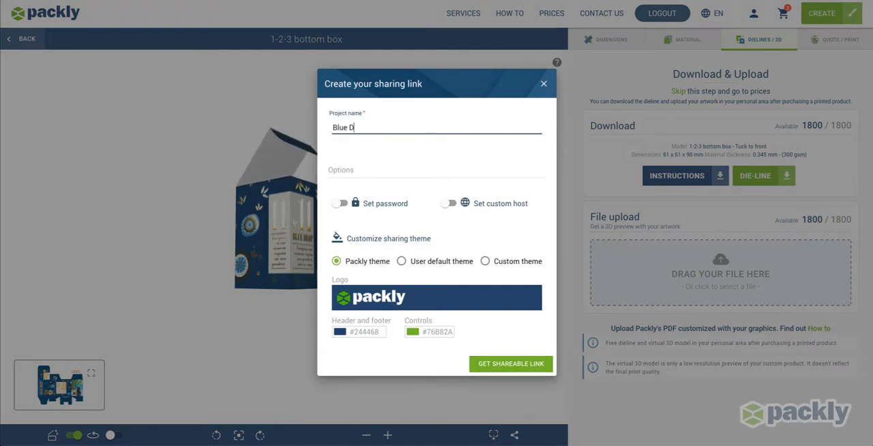
pyautogui.write('rop')
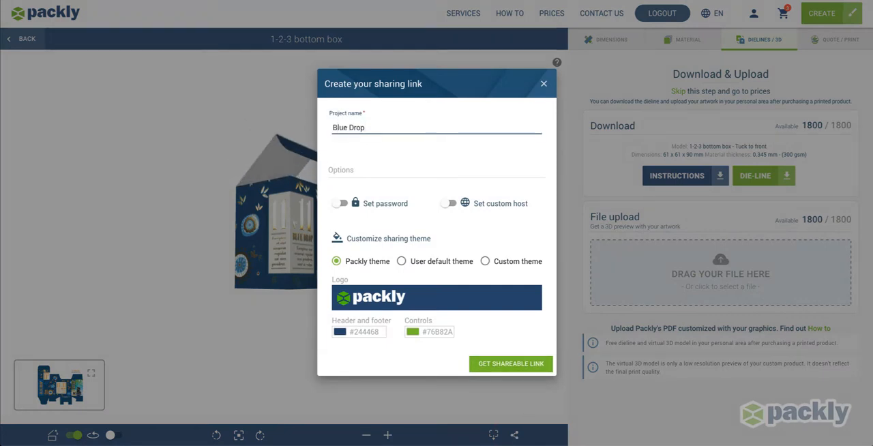
pyautogui.click(484, 261)
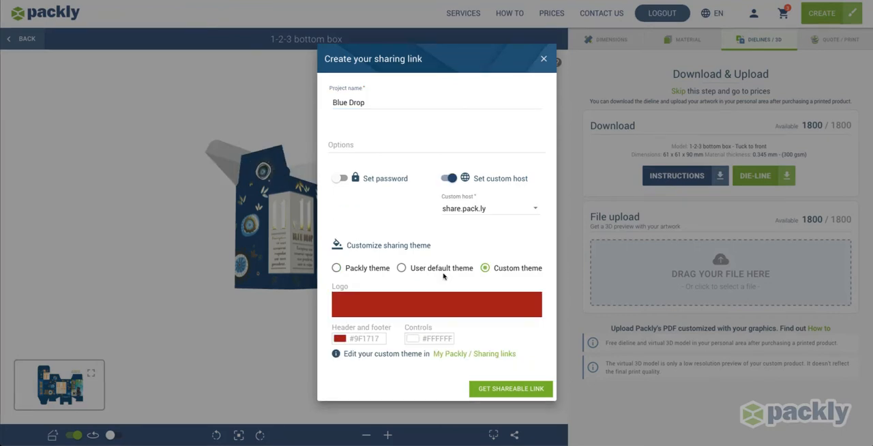
pyautogui.click(534, 208)
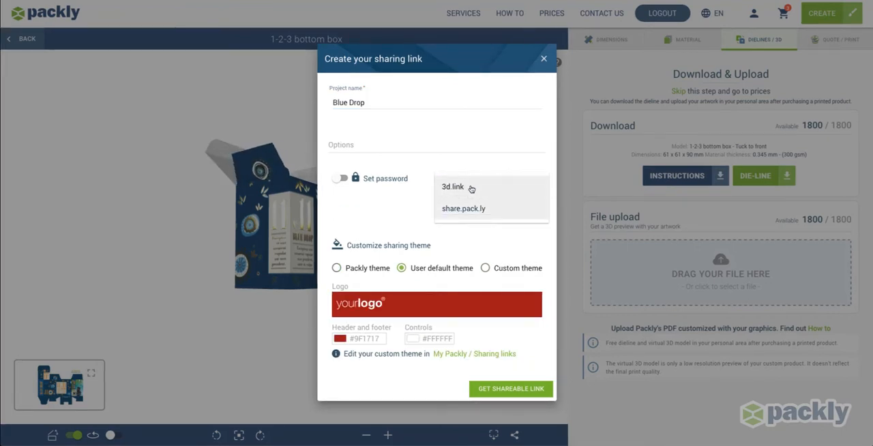
pyautogui.click(452, 186)
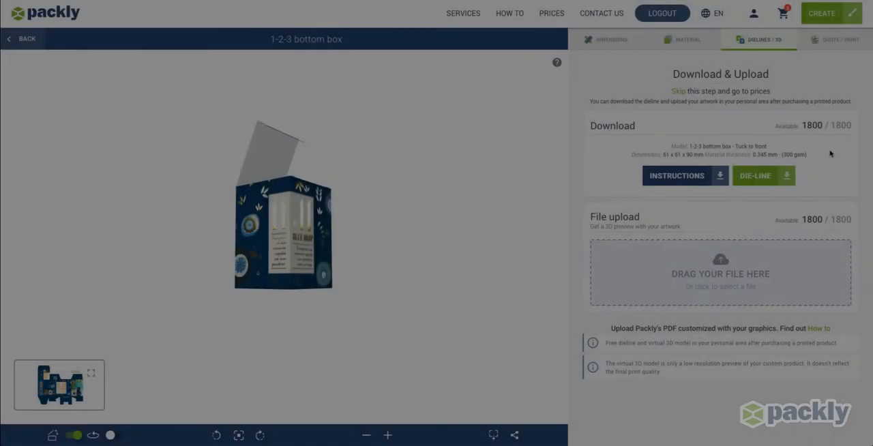
pyautogui.click(841, 39)
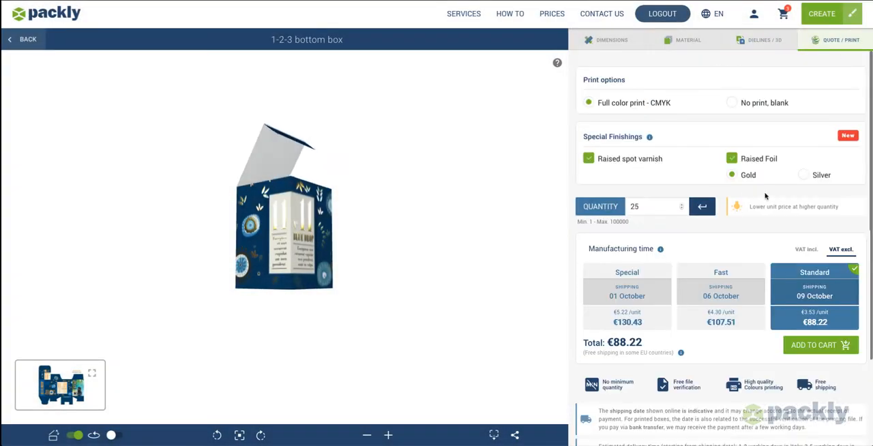
pyautogui.click(645, 206)
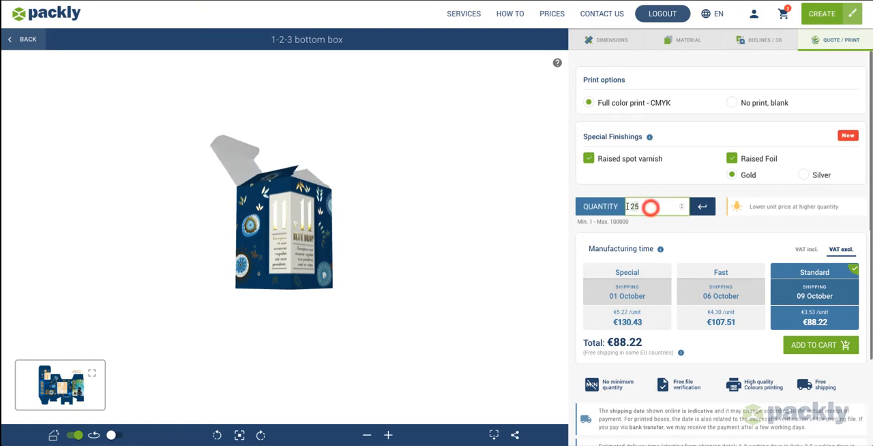